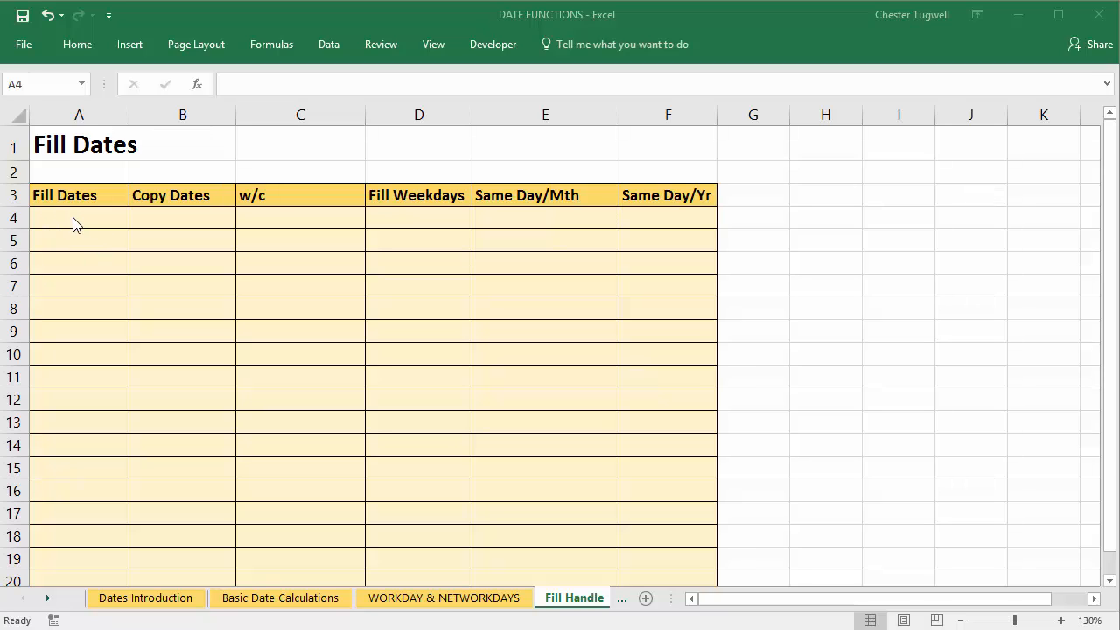
pyautogui.moveTo(63, 221)
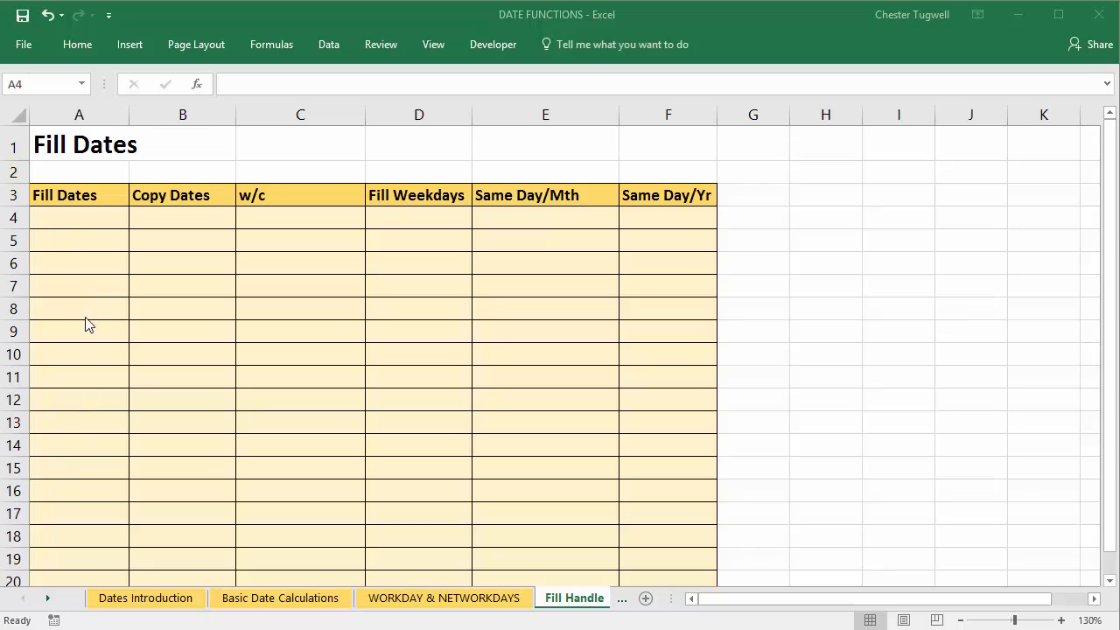
pyautogui.moveTo(88, 228)
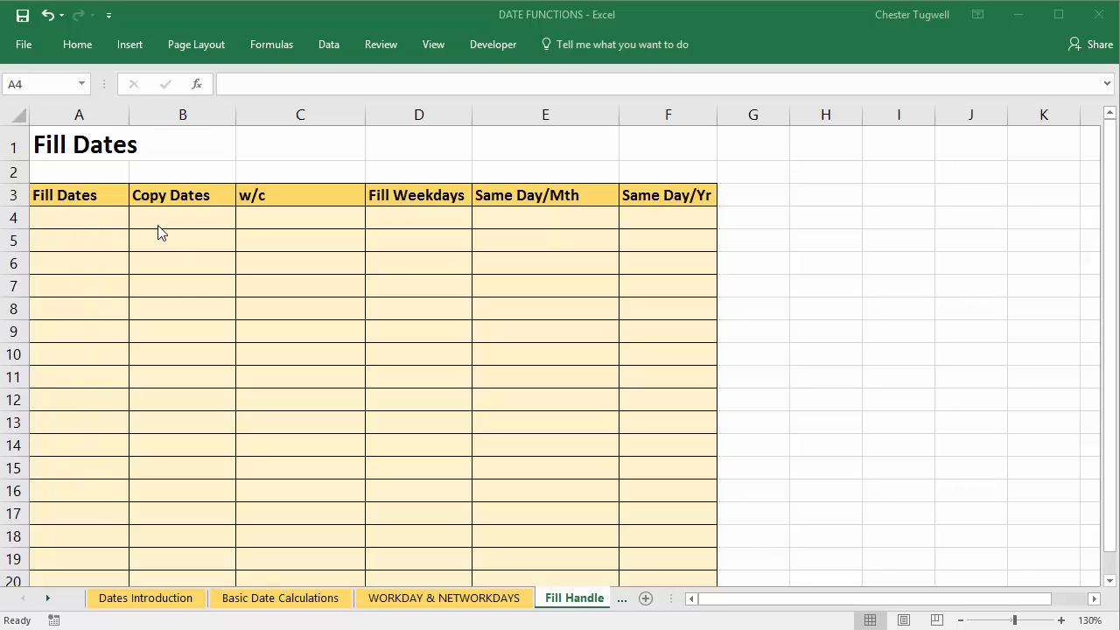
pyautogui.moveTo(184, 511)
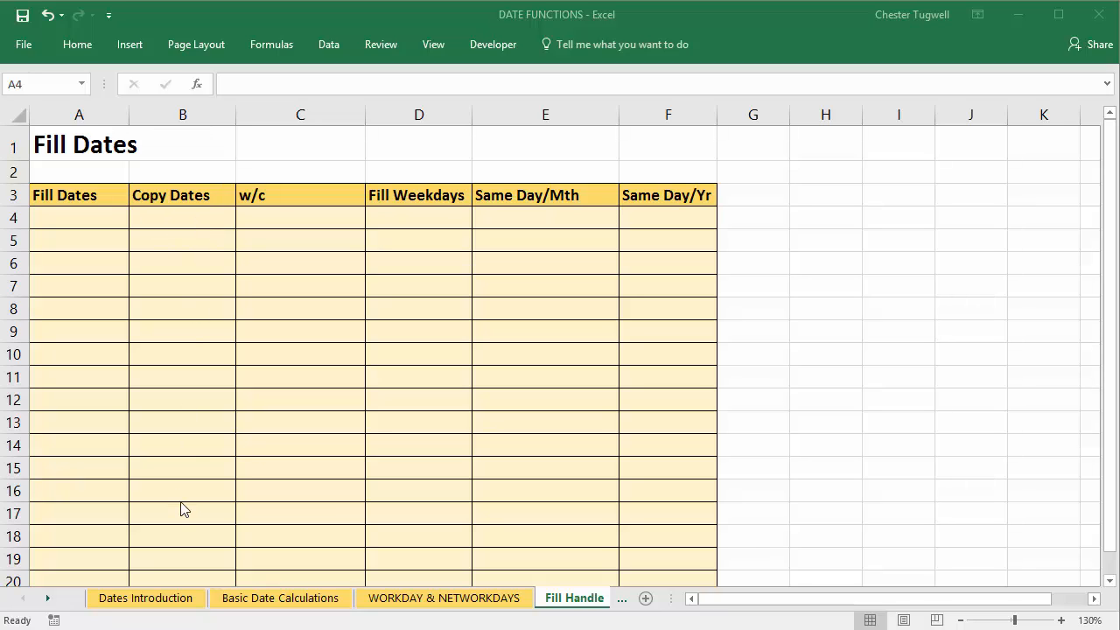
pyautogui.moveTo(263, 221)
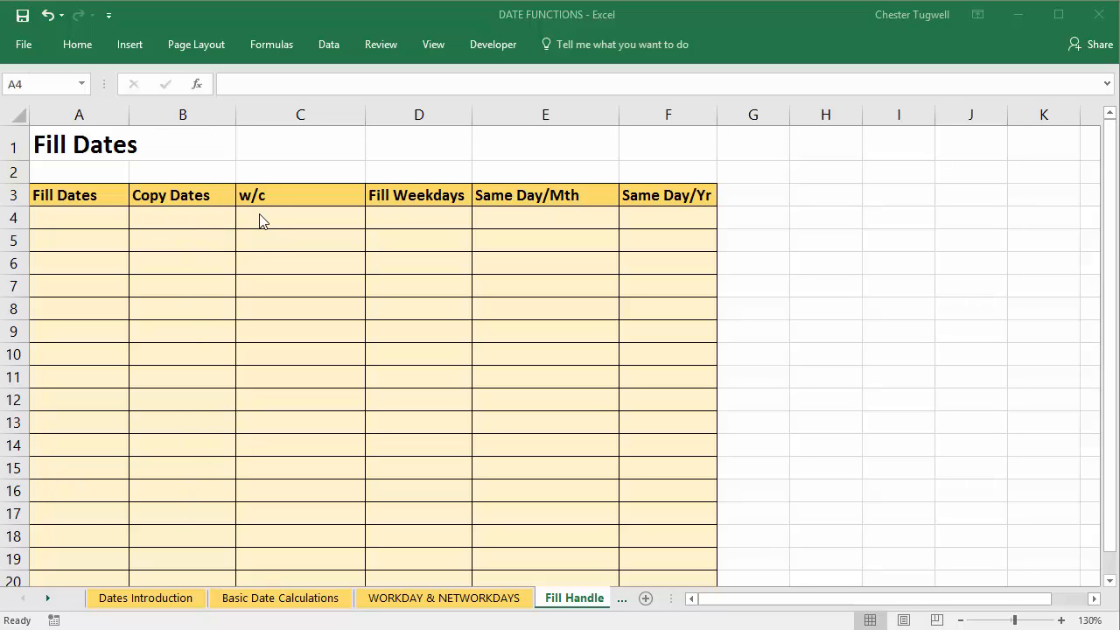
pyautogui.moveTo(275, 224)
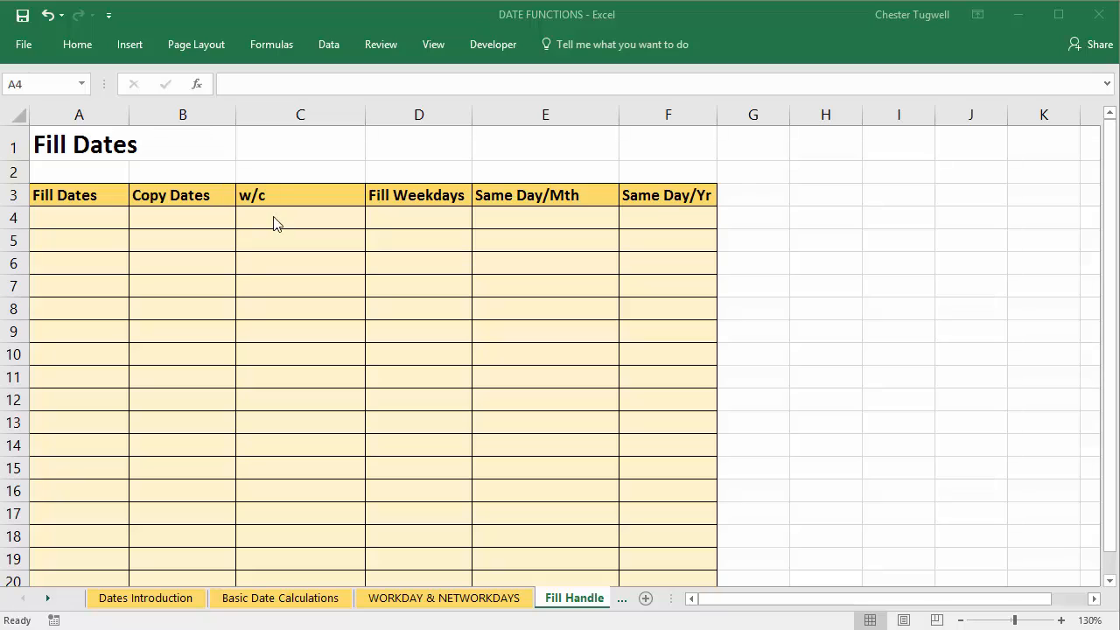
pyautogui.moveTo(309, 252)
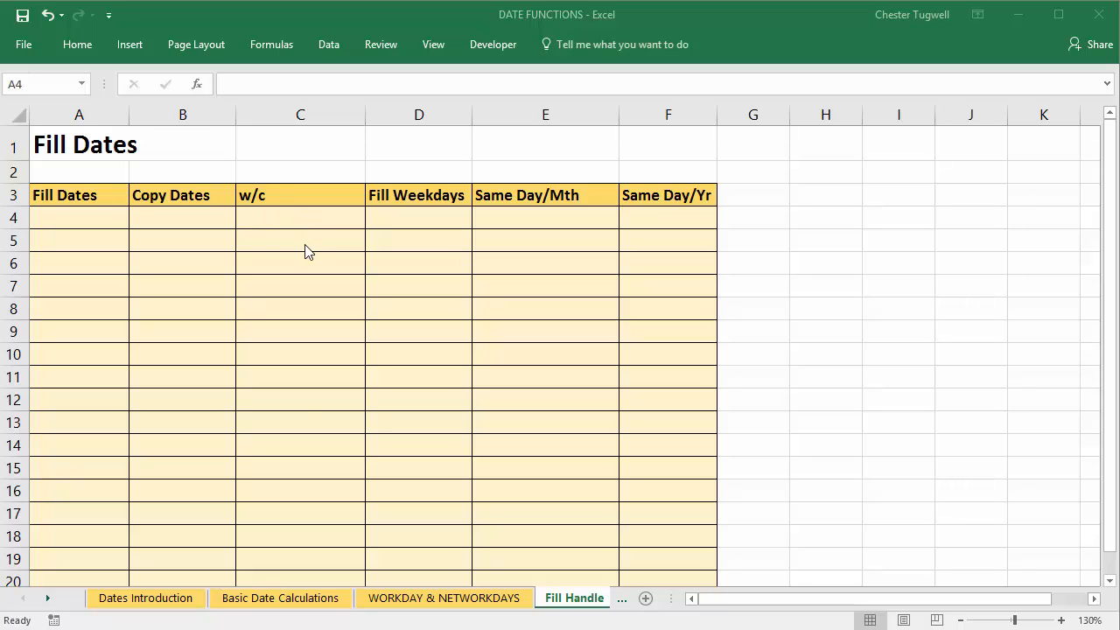
pyautogui.moveTo(399, 220)
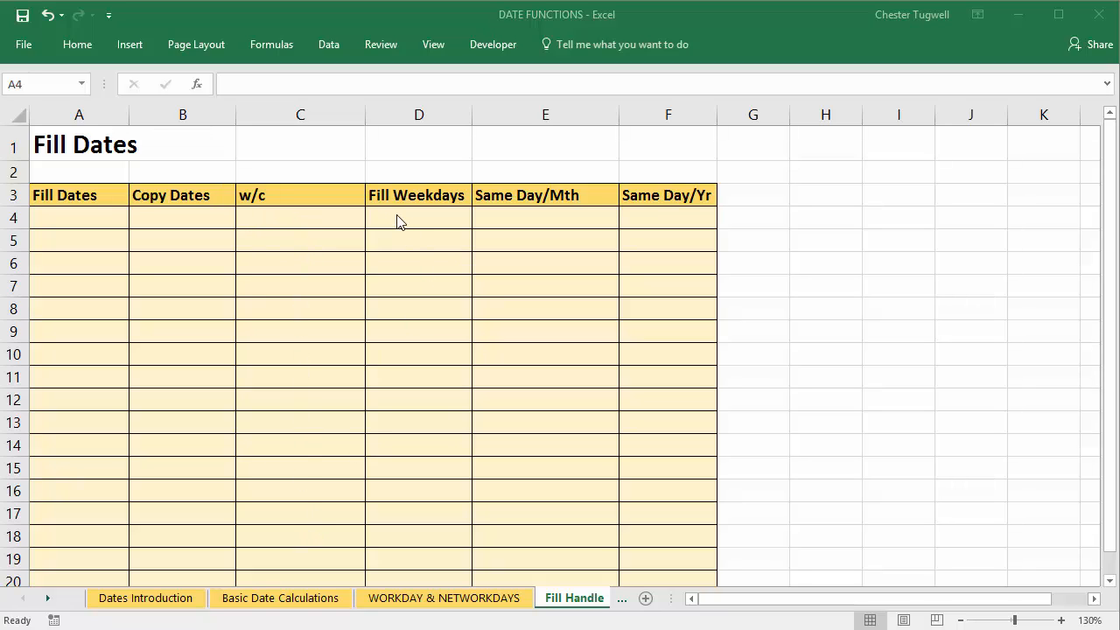
pyautogui.moveTo(518, 226)
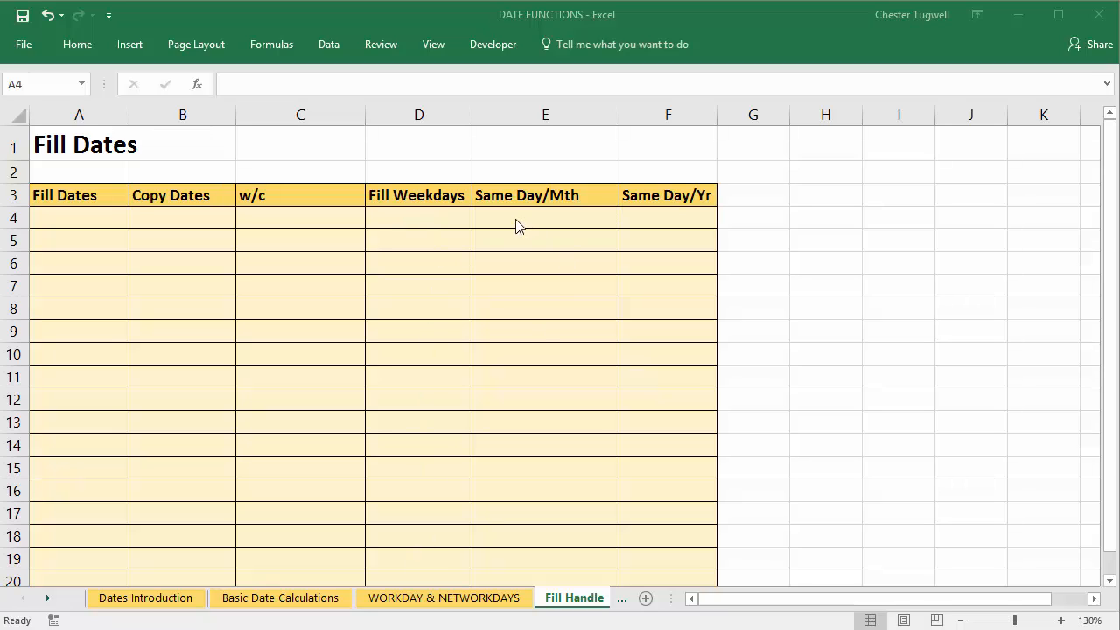
pyautogui.moveTo(717, 252)
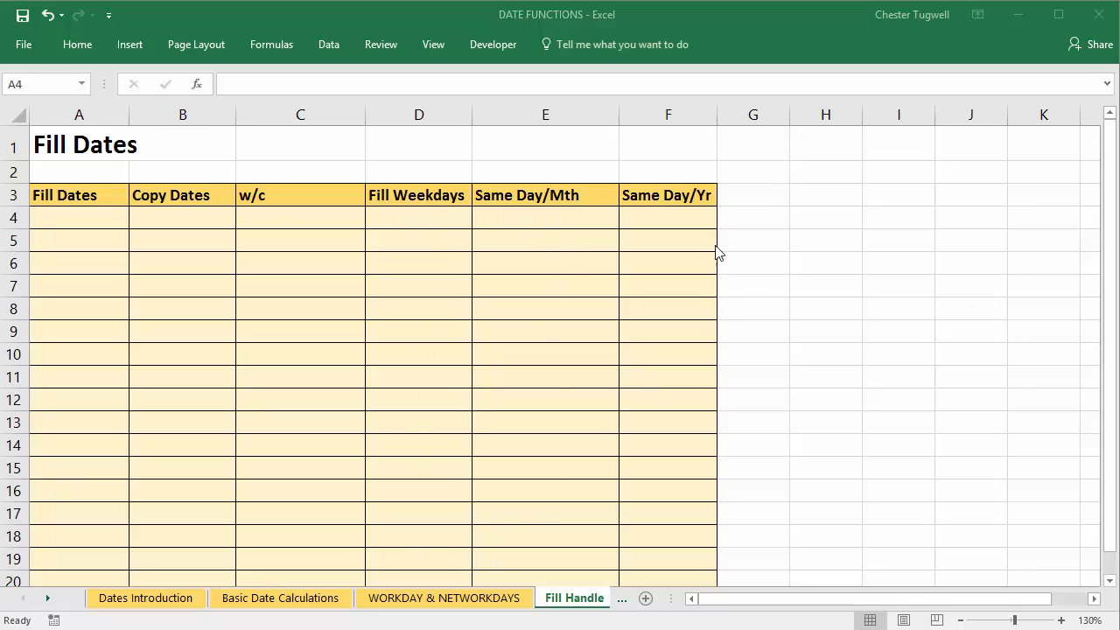
pyautogui.moveTo(629, 576)
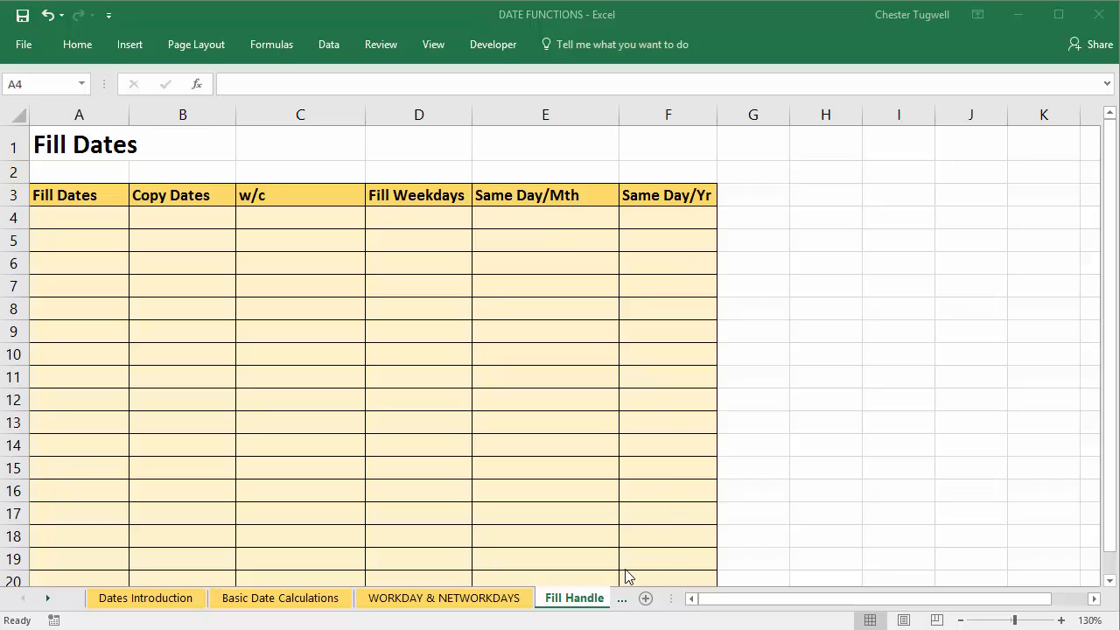
pyautogui.moveTo(86, 214)
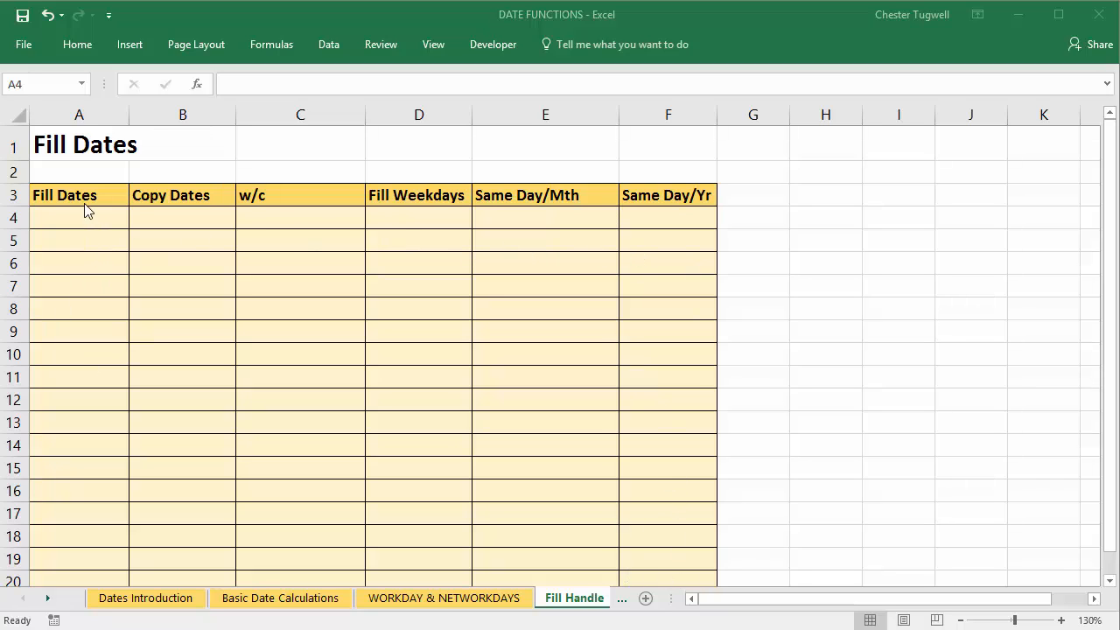
# - Enter today's date 04/10/2016 in A4 using Ctrl+; as the first Fill Dates entry
pyautogui.click(79, 217)
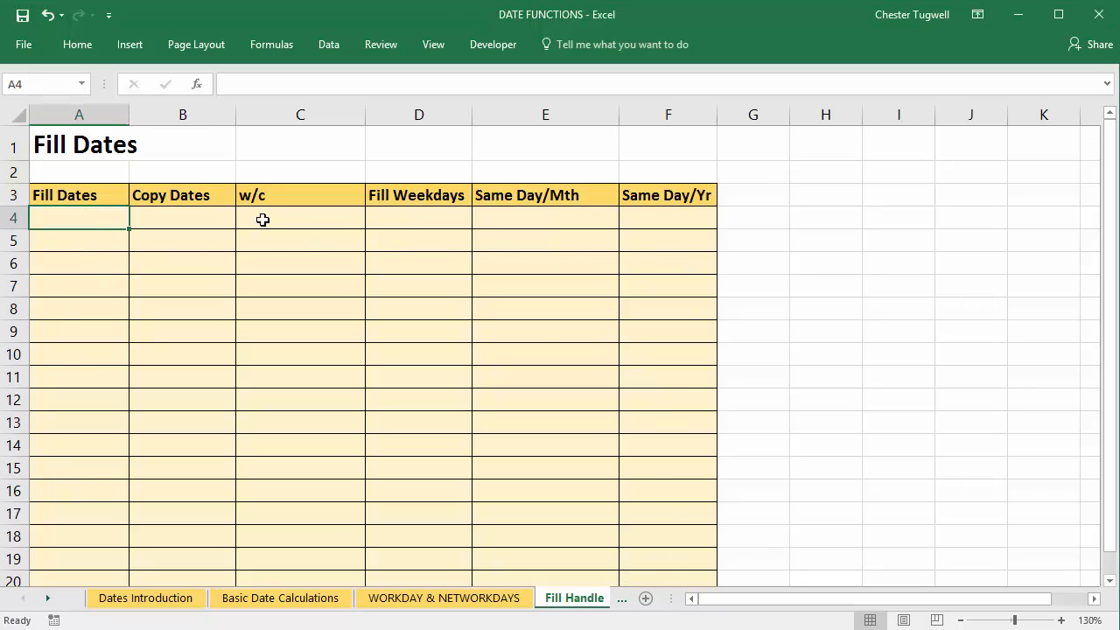
pyautogui.write('04/10/2016')
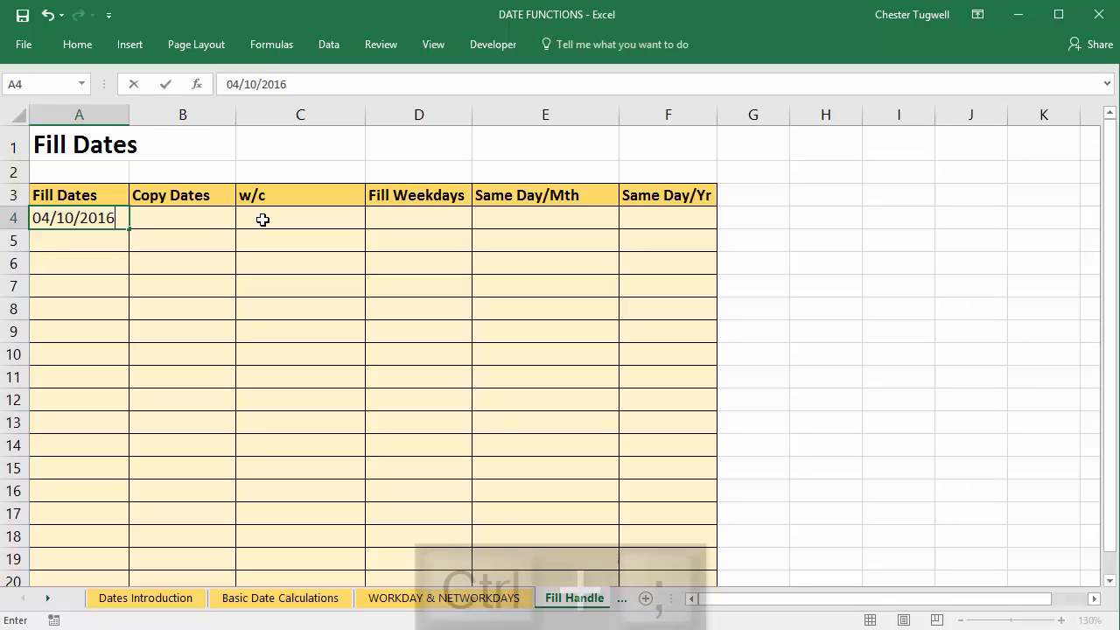
pyautogui.press('ctrl+;')
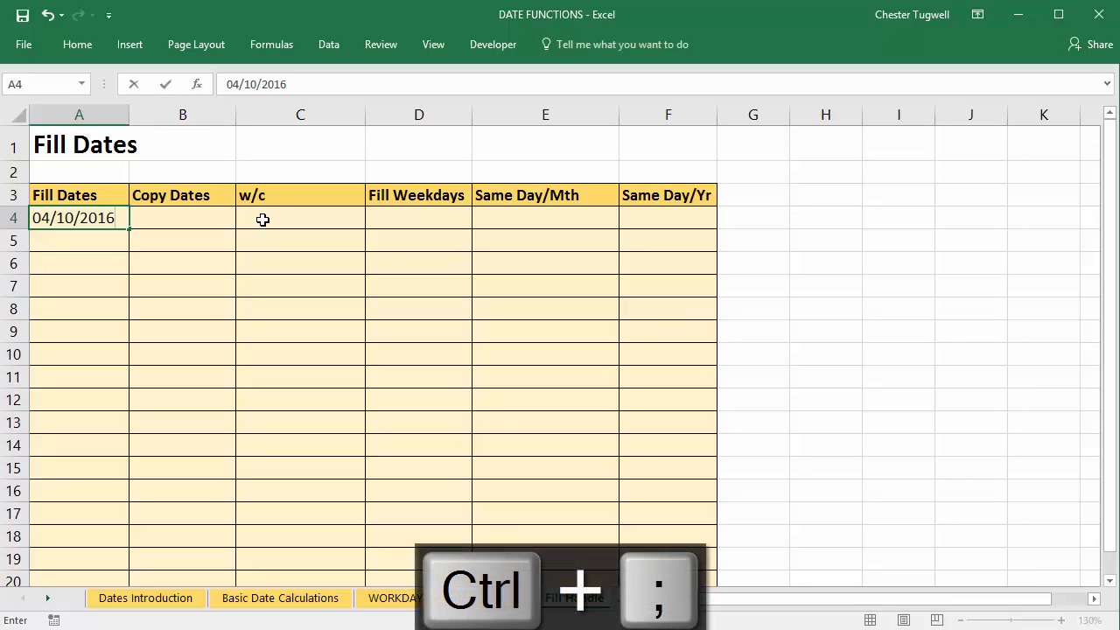
pyautogui.press('ctrl+enter')
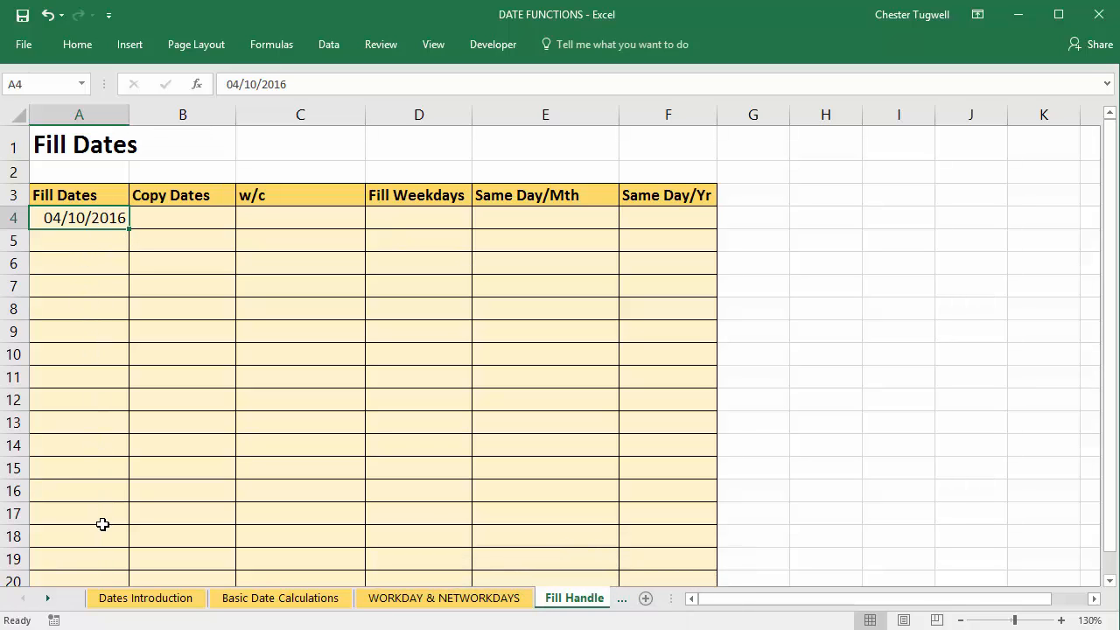
pyautogui.moveTo(130, 240)
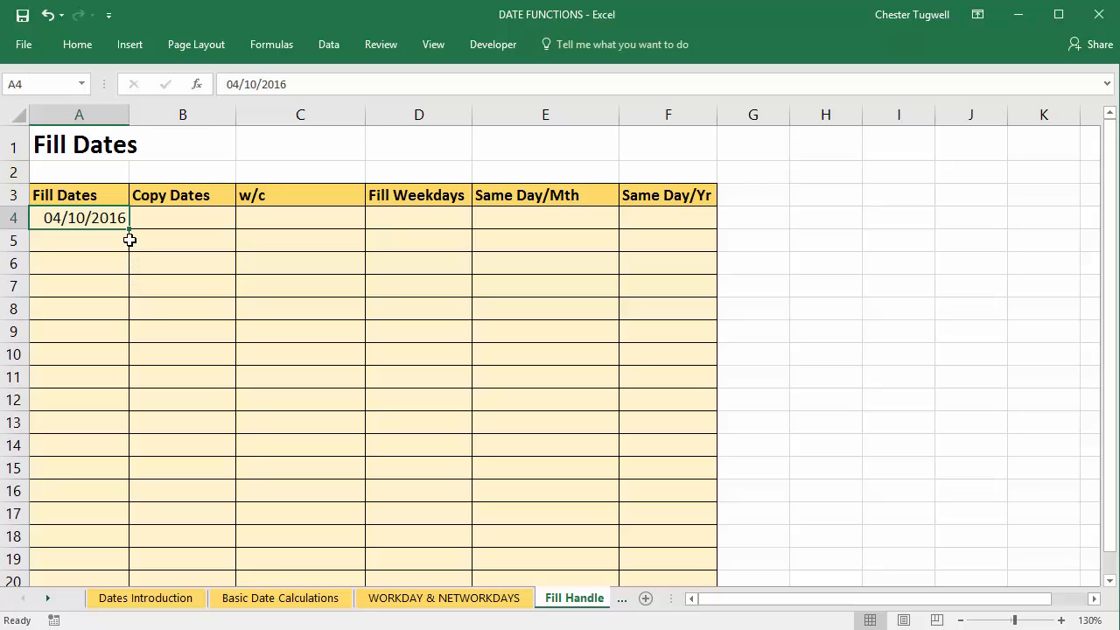
pyautogui.moveTo(129, 231)
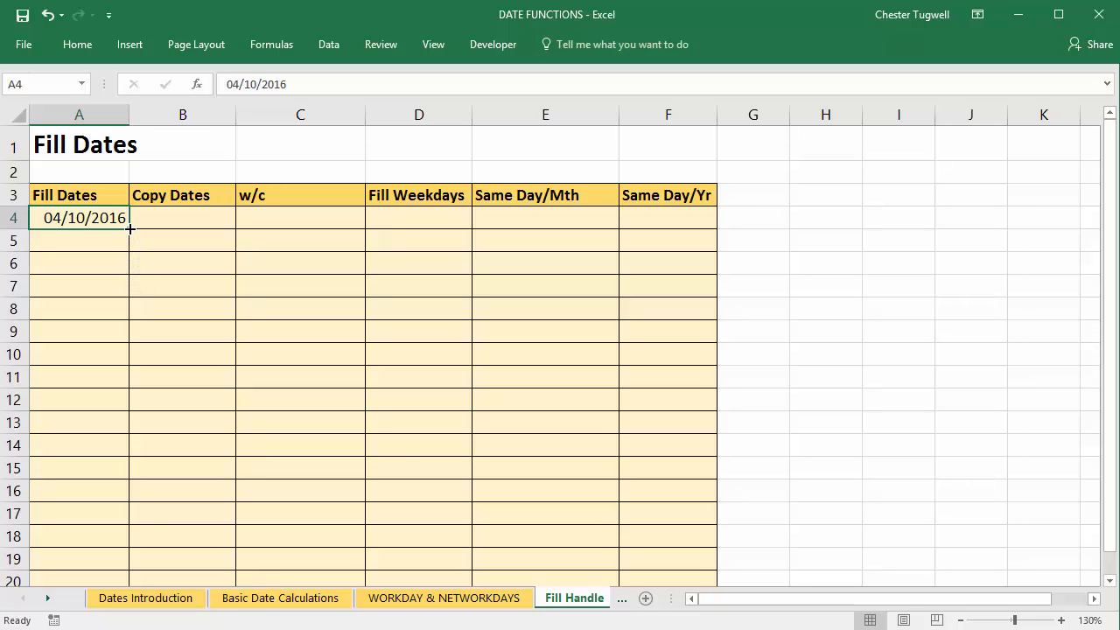
pyautogui.moveTo(158, 266)
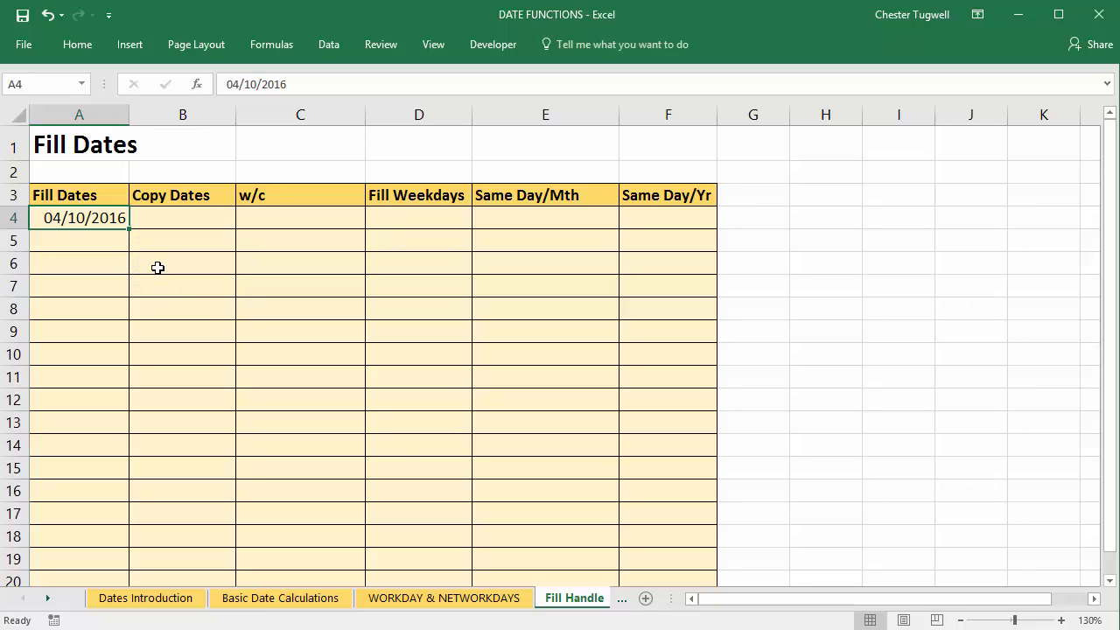
pyautogui.moveTo(144, 245)
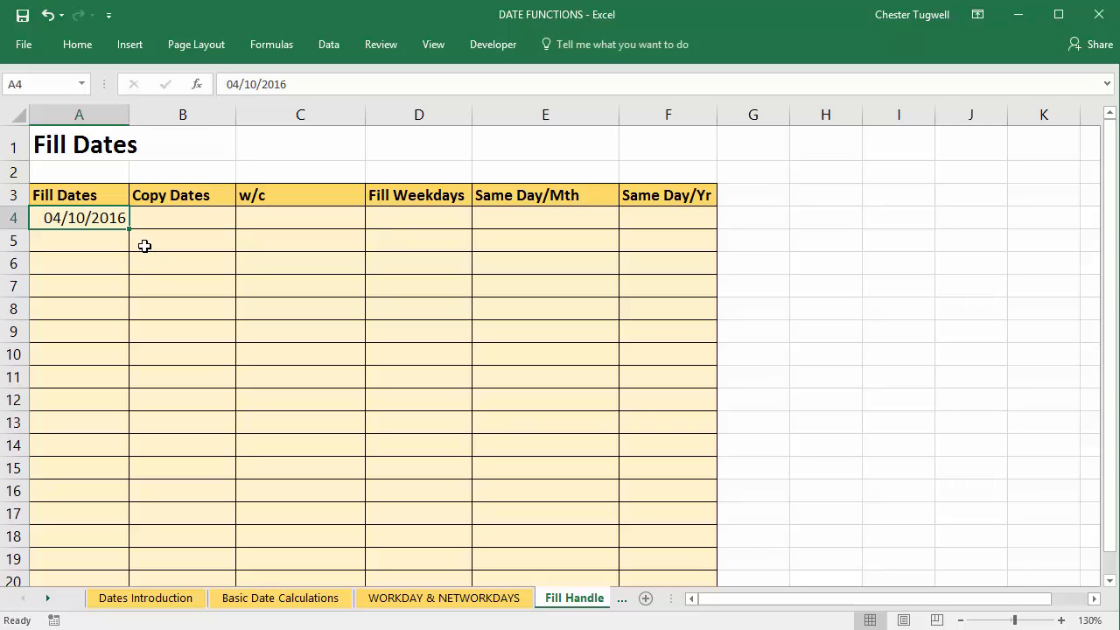
pyautogui.moveTo(130, 231)
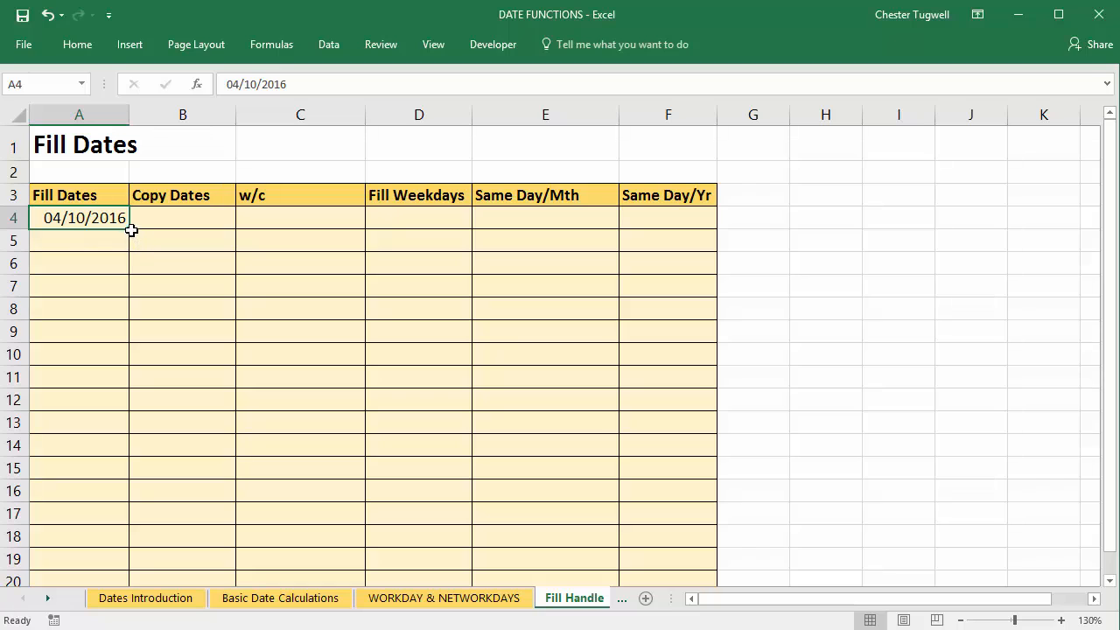
pyautogui.moveTo(133, 232)
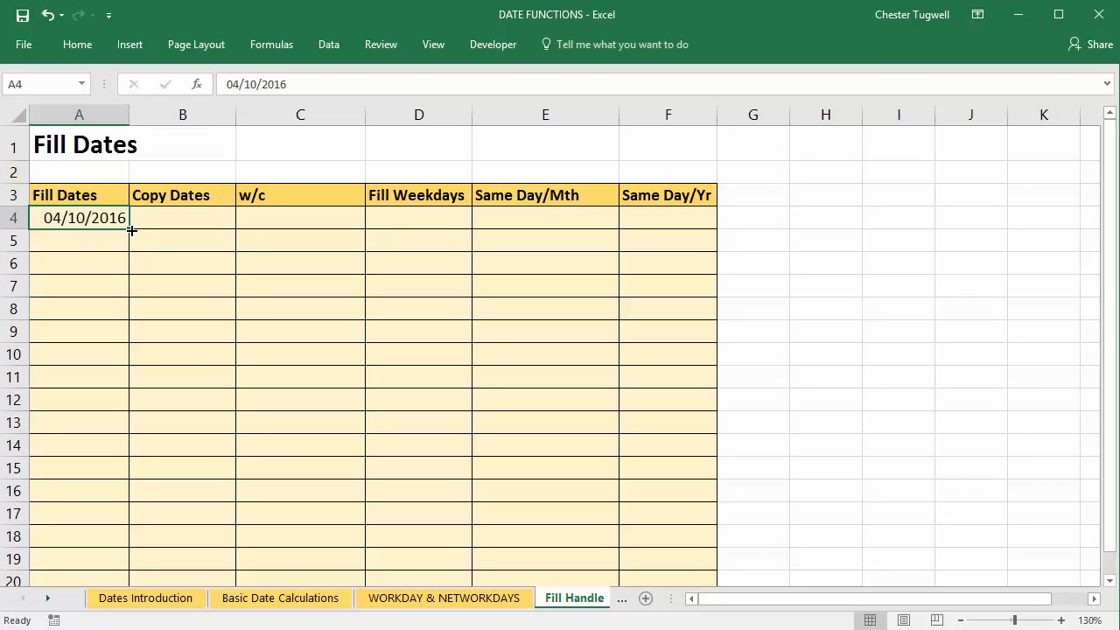
# - Fill A4:A19 with a daily date series from 04/10/2016 to 19/10/2016
pyautogui.moveTo(126, 231); pyautogui.dragTo(107, 556)
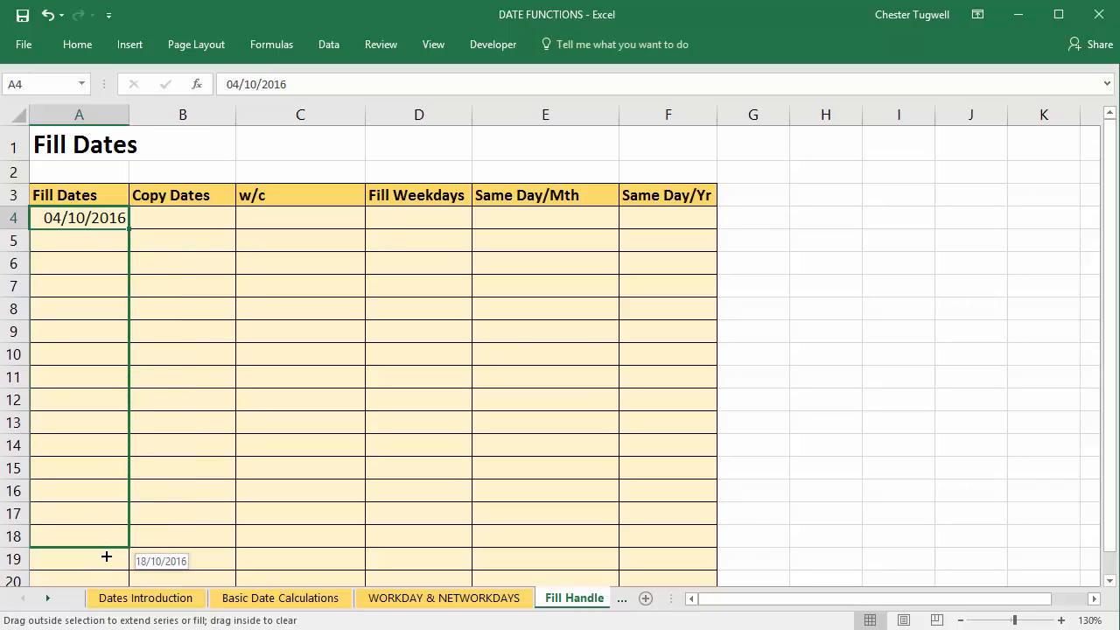
pyautogui.moveTo(106, 217); pyautogui.dragTo(106, 557)
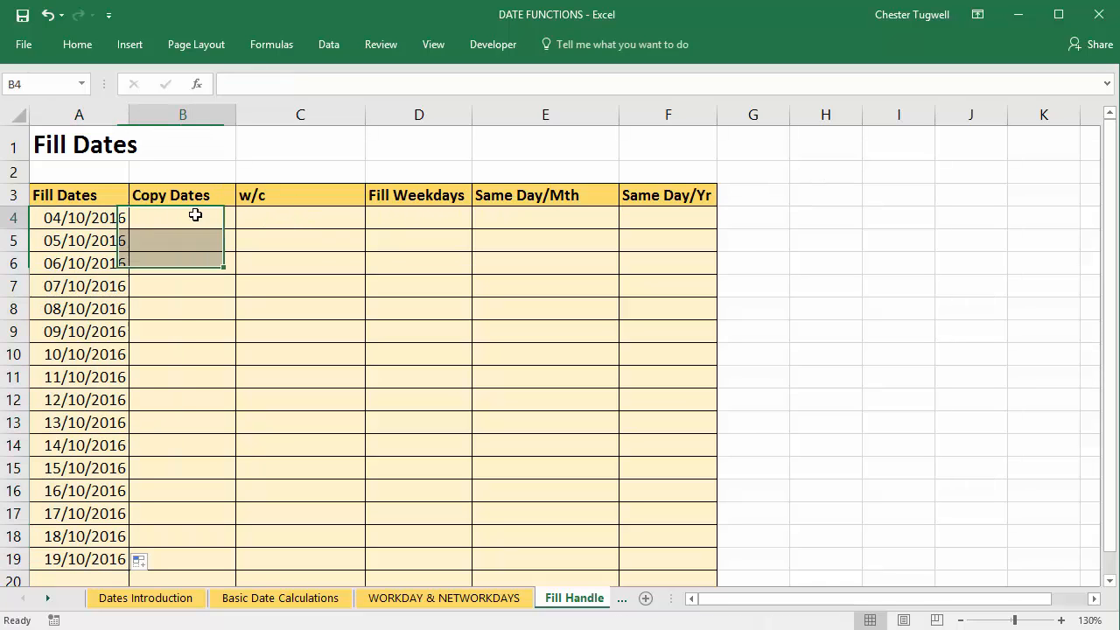
# - Copy 04/10/2016 unchanged down the Copy Dates column to row 19
pyautogui.press('Ctrl+Enter')
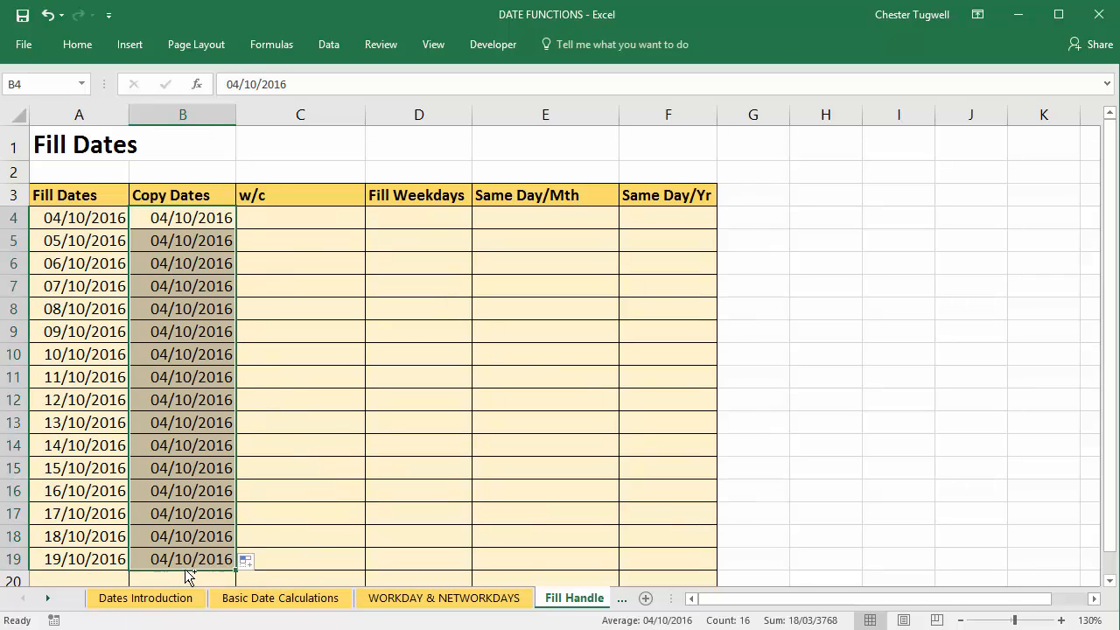
# - Enter the first two weekly Mondays, 10/10/2016 in C4 and 17/10/2016 in C5
pyautogui.click(280, 217)
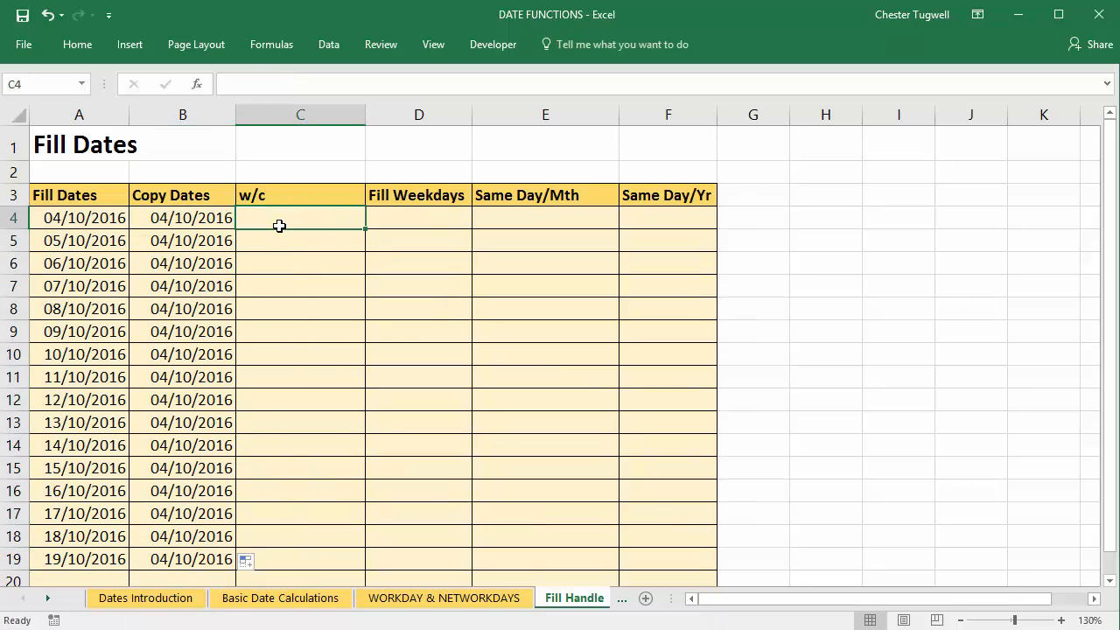
pyautogui.moveTo(277, 553)
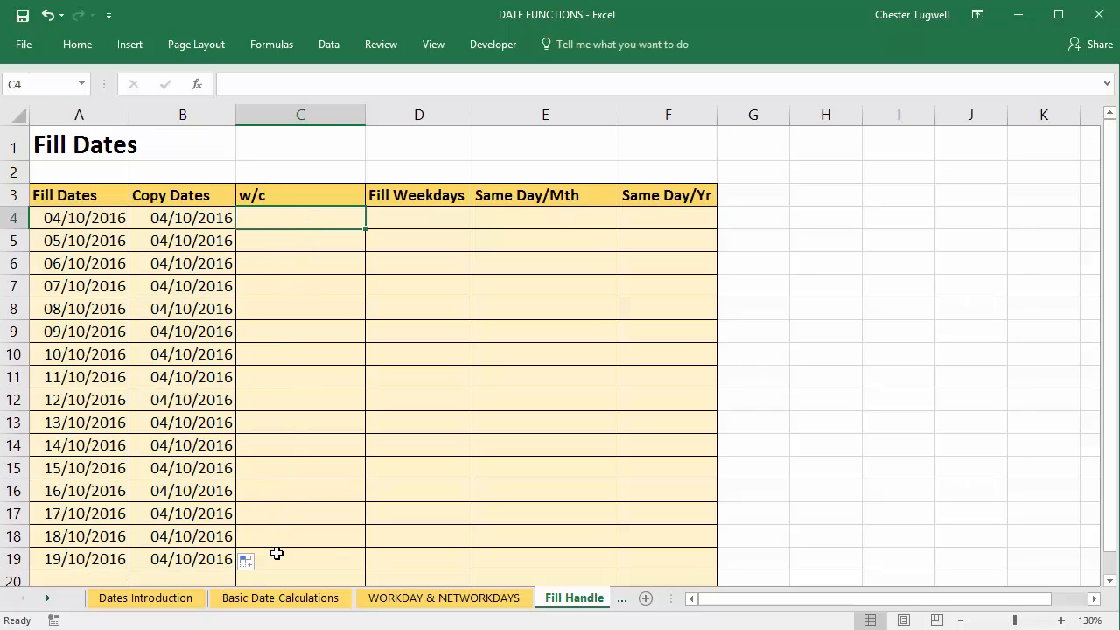
pyautogui.write('10')
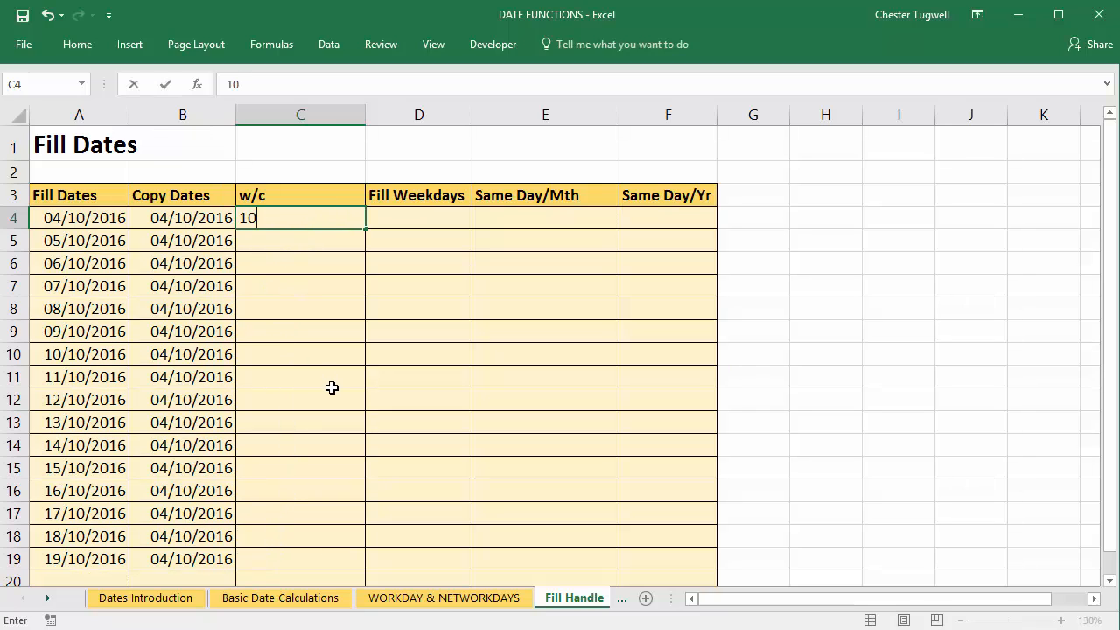
pyautogui.write('/10/2016')
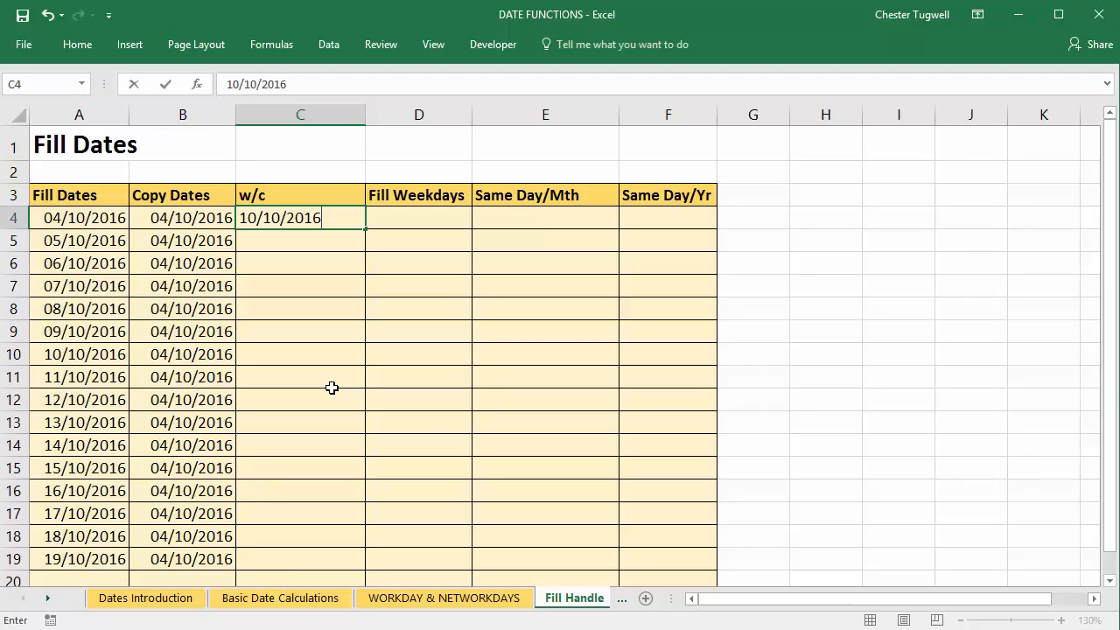
pyautogui.press('Enter')
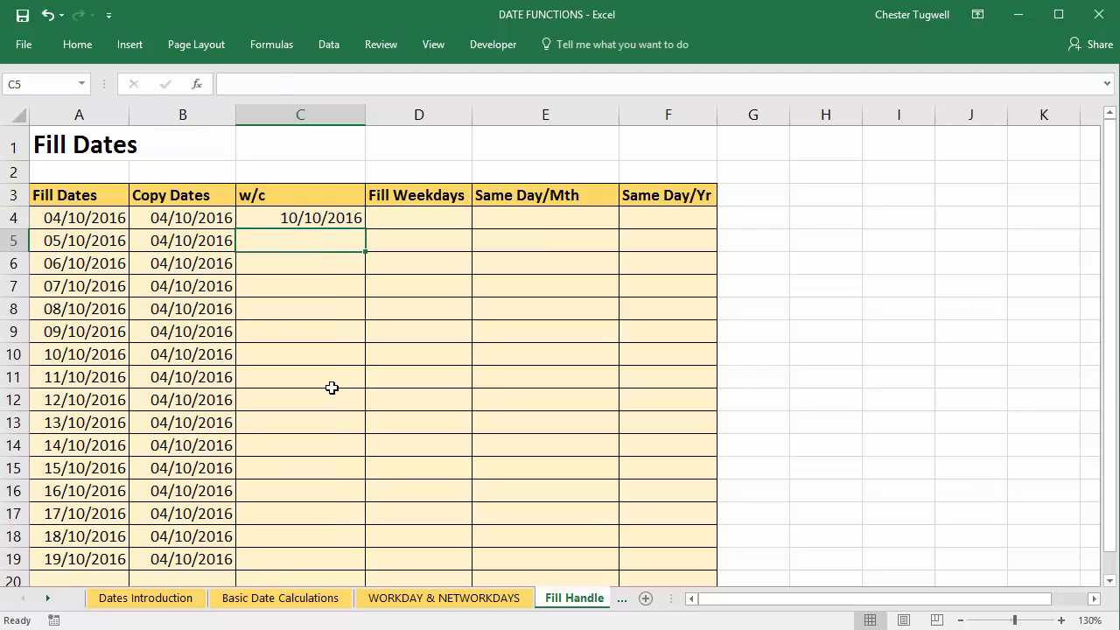
pyautogui.write('17/10')
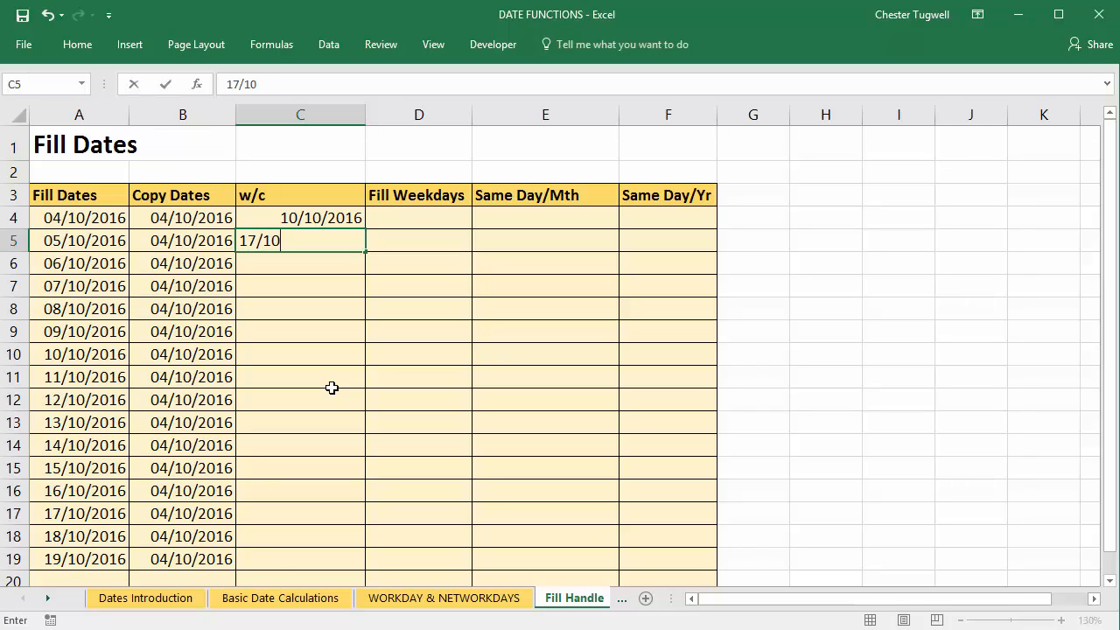
pyautogui.write('/2016')
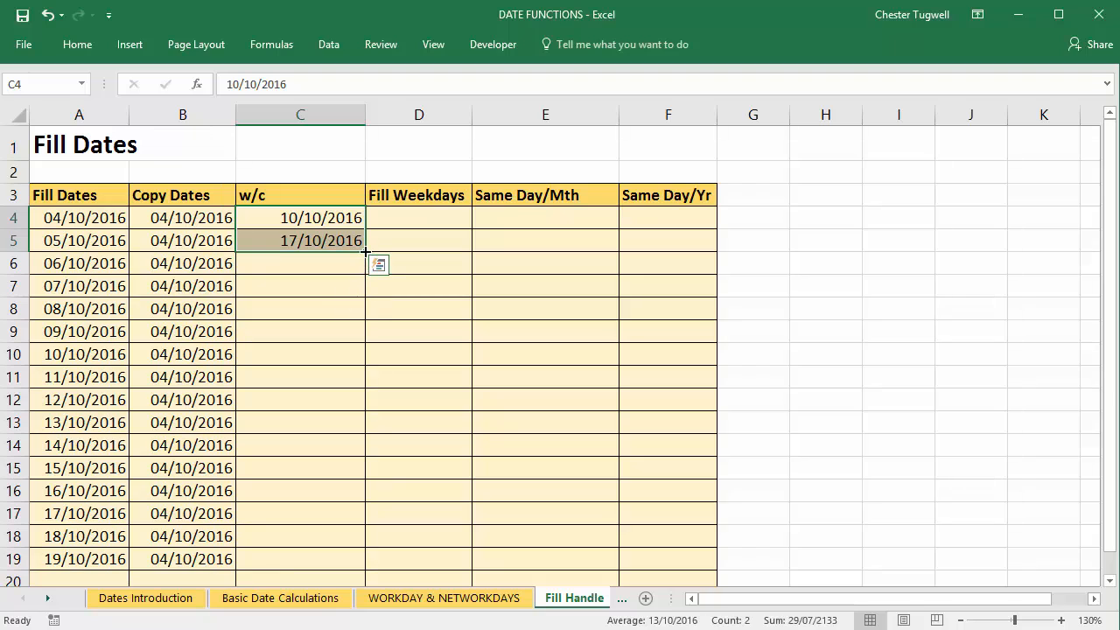
pyautogui.moveTo(360, 254)
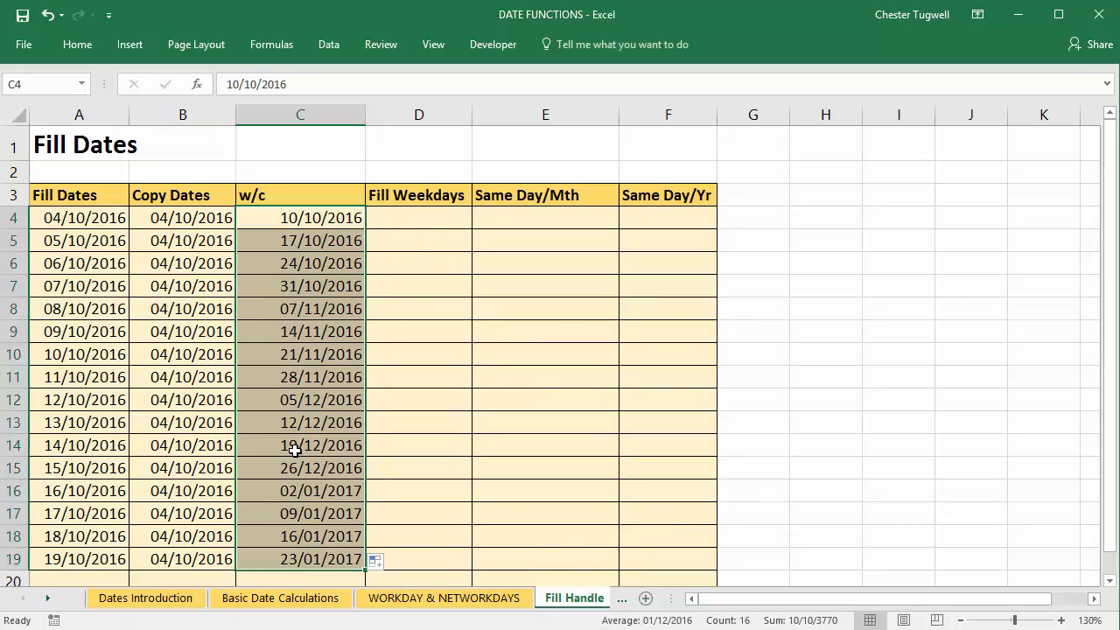
pyautogui.moveTo(301, 221)
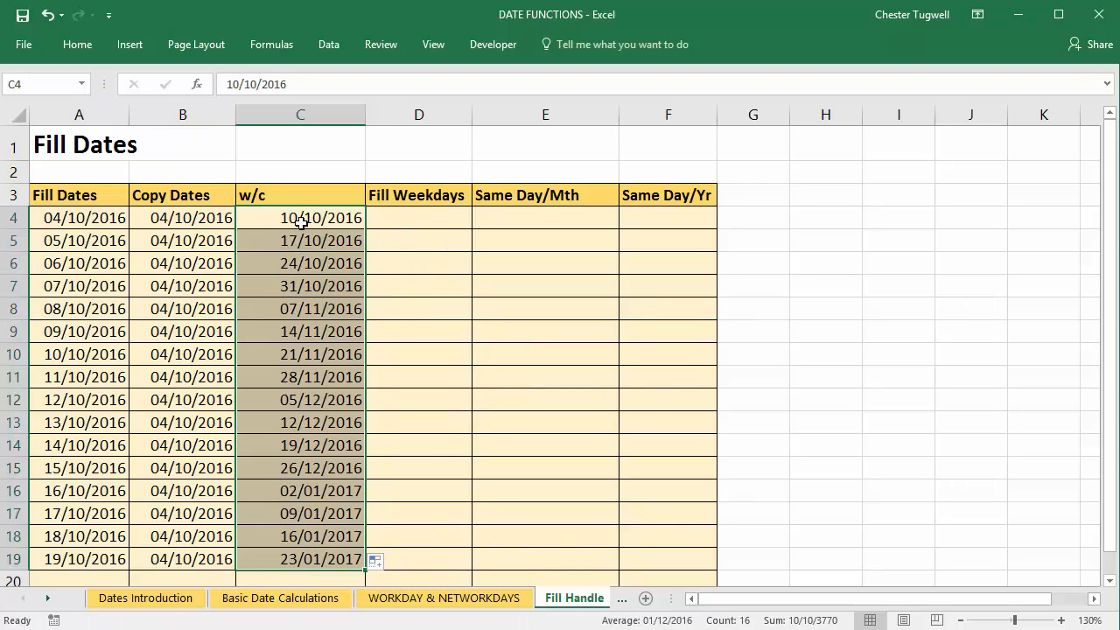
pyautogui.moveTo(311, 418)
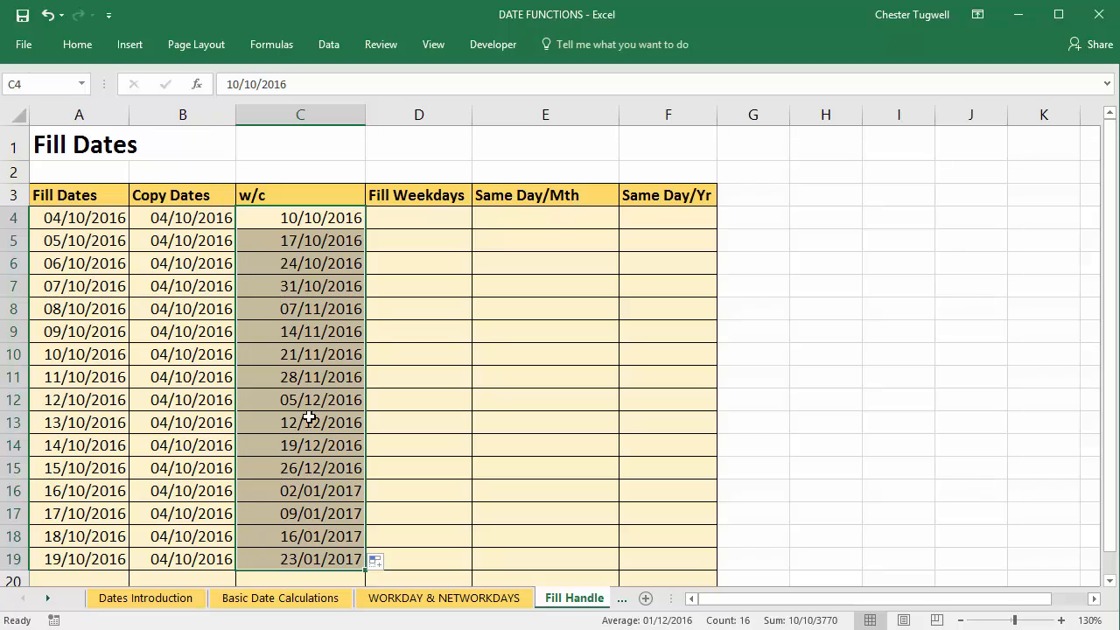
# - Enter 04/10/2016 in D4, fill it down and choose Fill Weekdays from Auto Fill Options
pyautogui.click(419, 217)
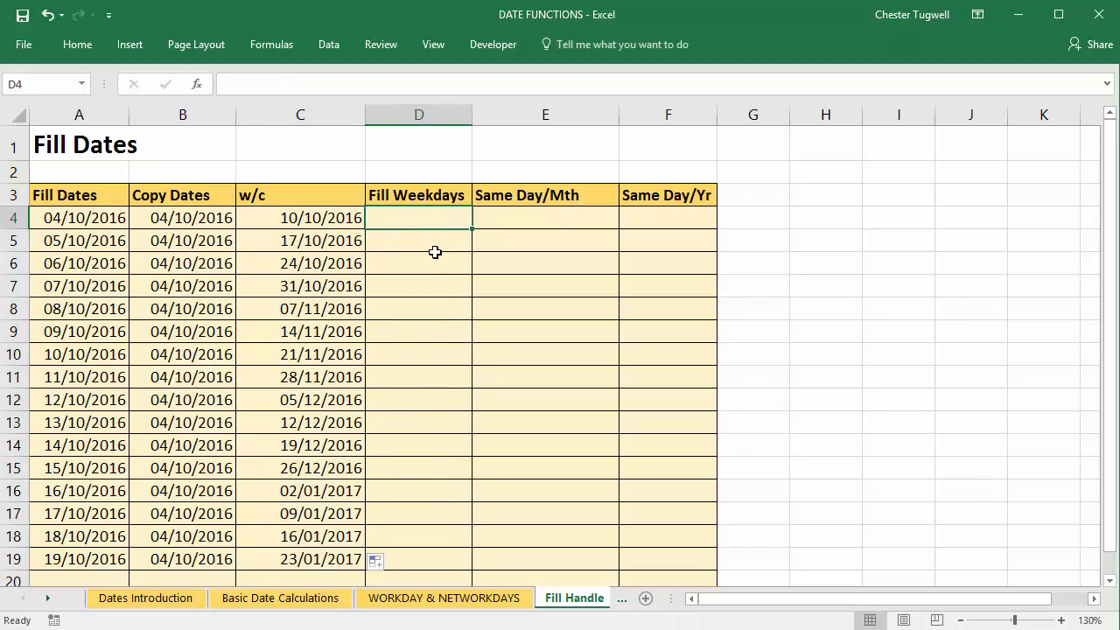
pyautogui.write('04/10/2016')
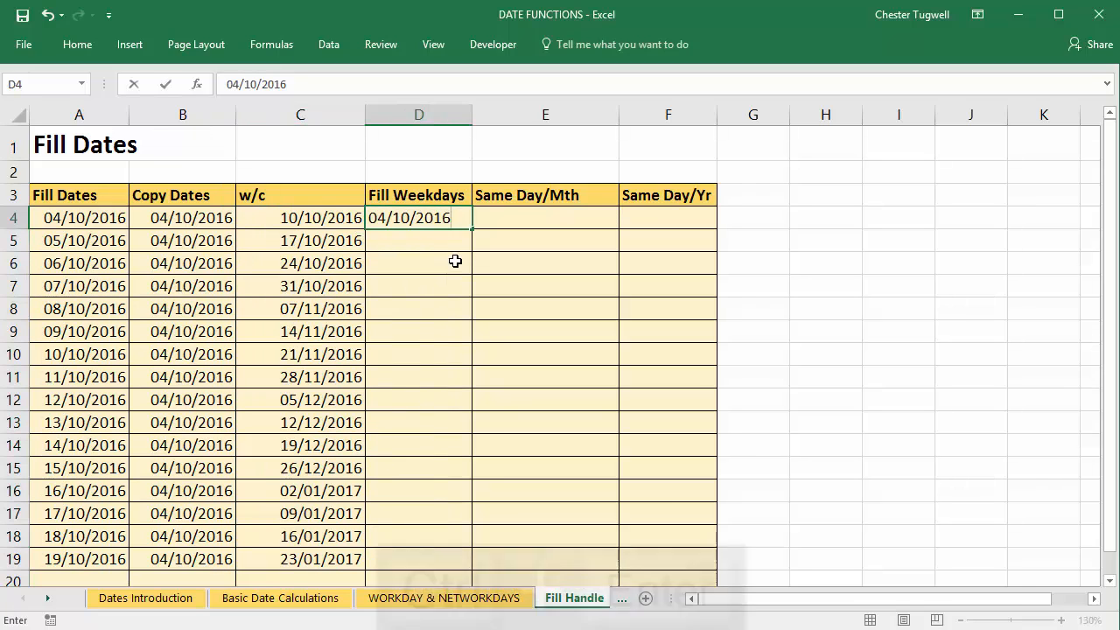
pyautogui.press('Ctrl+Enter')
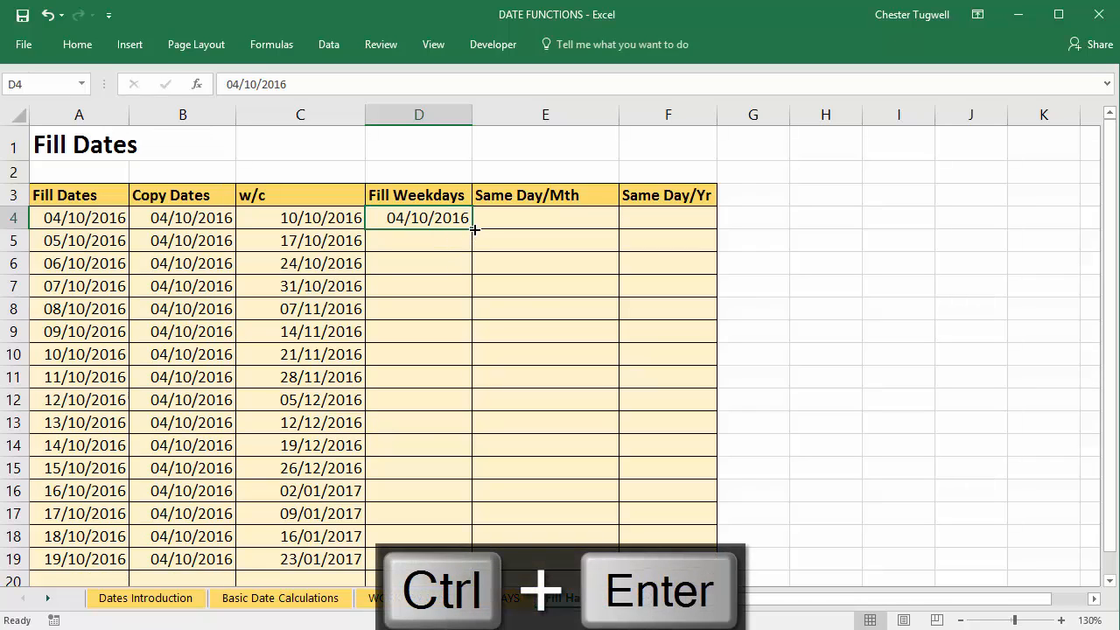
pyautogui.press('ctrl+enter')
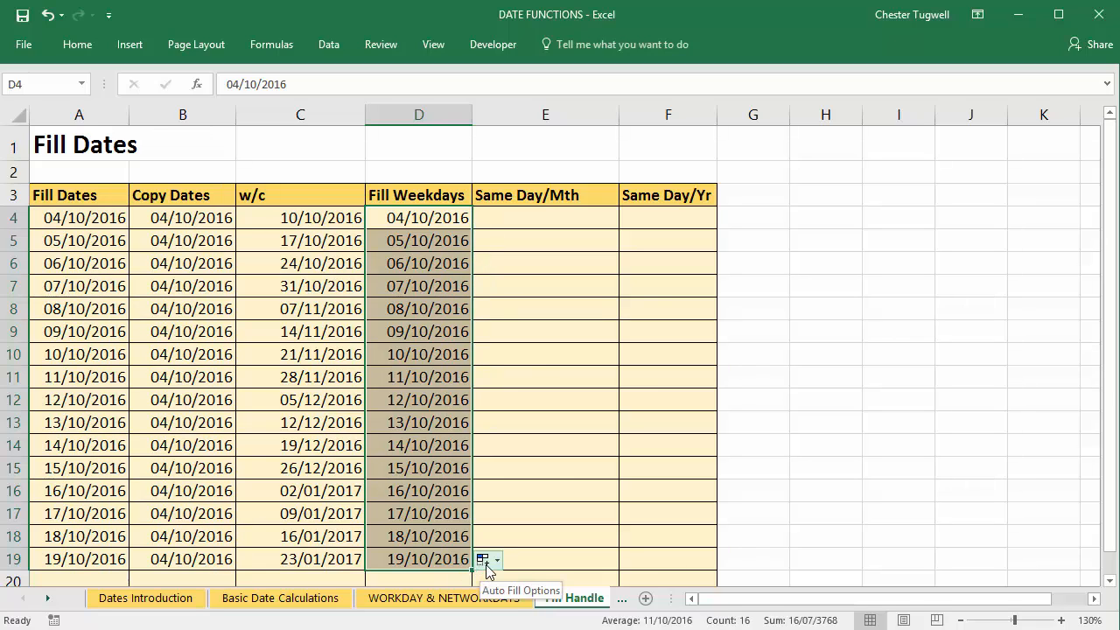
pyautogui.click(497, 560)
pyautogui.write('04/10/2016')
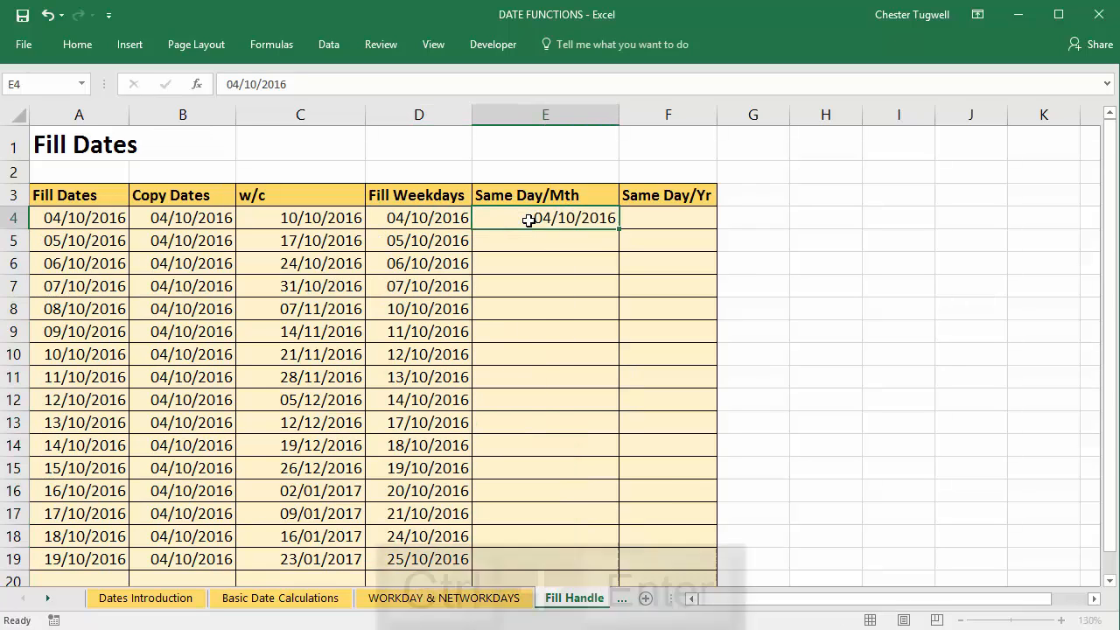
# - Enter 04/10/2016 in E4 and fill it down with Fill Months so each row is the 4th of the next month
pyautogui.press('Ctrl+Enter')
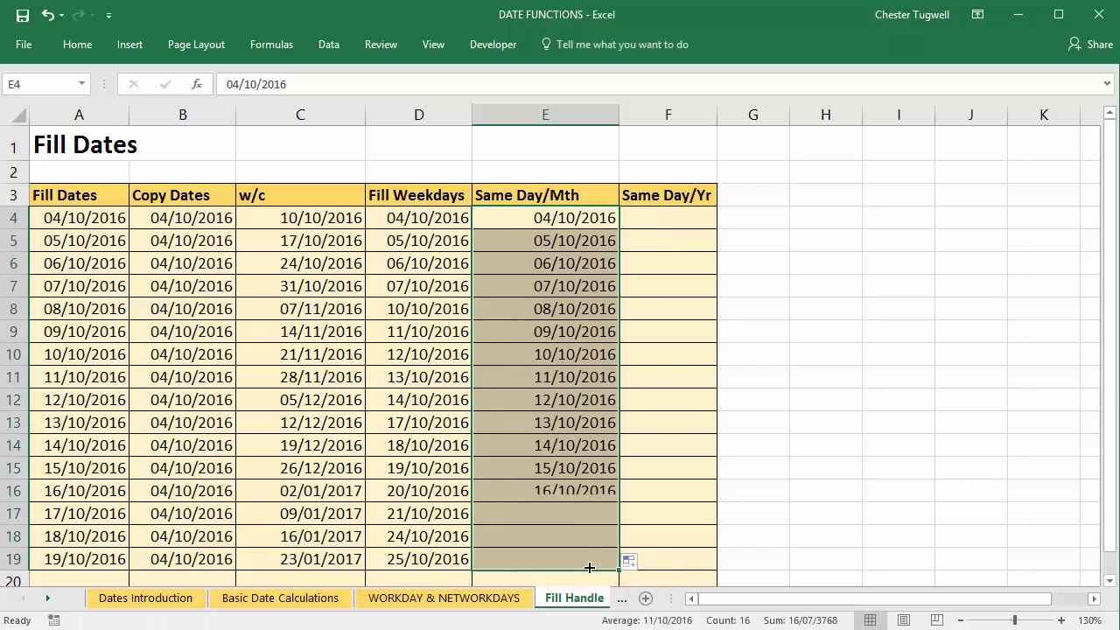
pyautogui.click(628, 560)
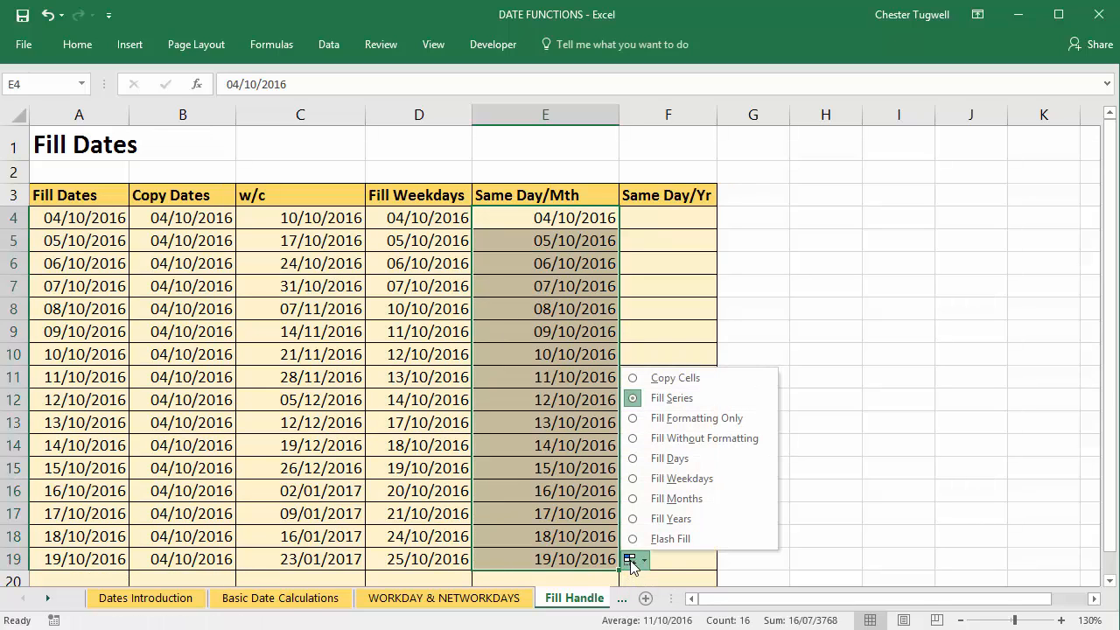
pyautogui.click(676, 497)
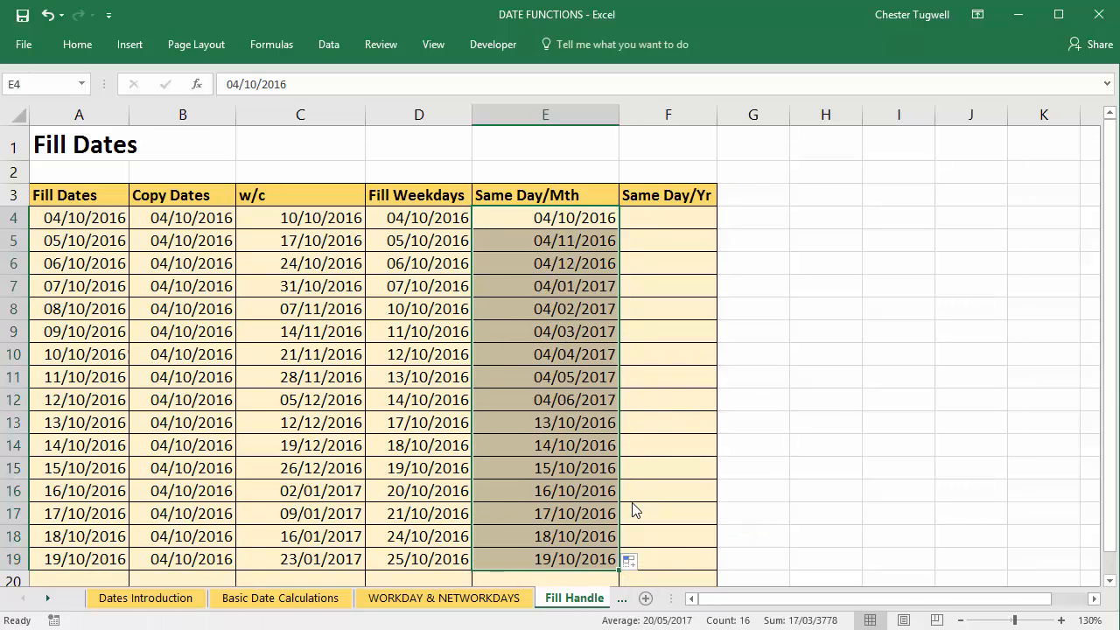
pyautogui.click(665, 217)
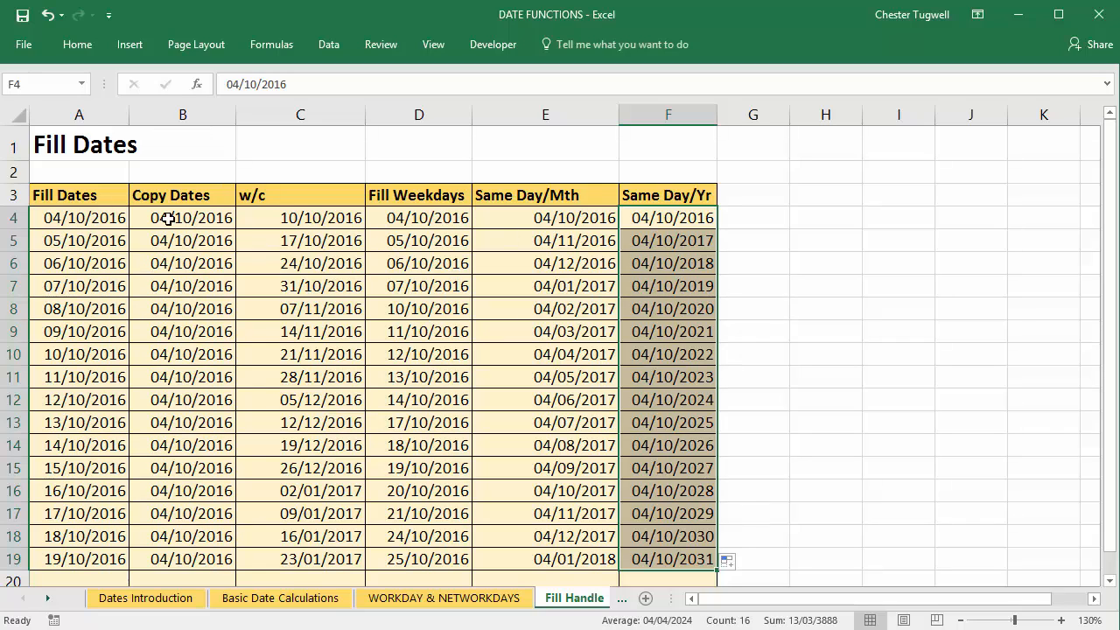
pyautogui.moveTo(84, 217)
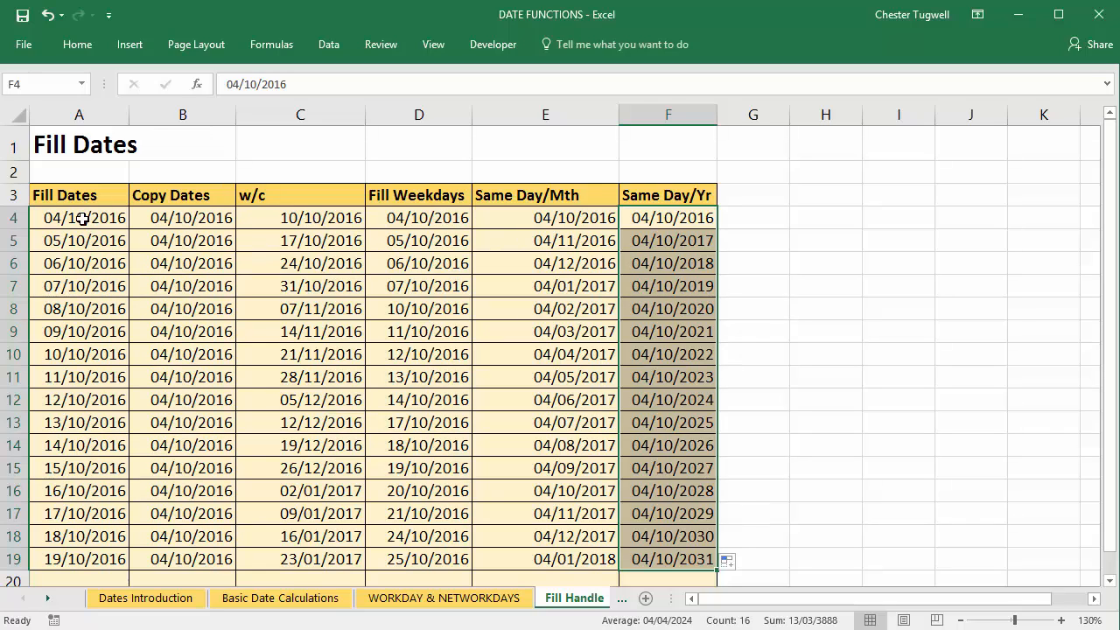
pyautogui.moveTo(96, 254)
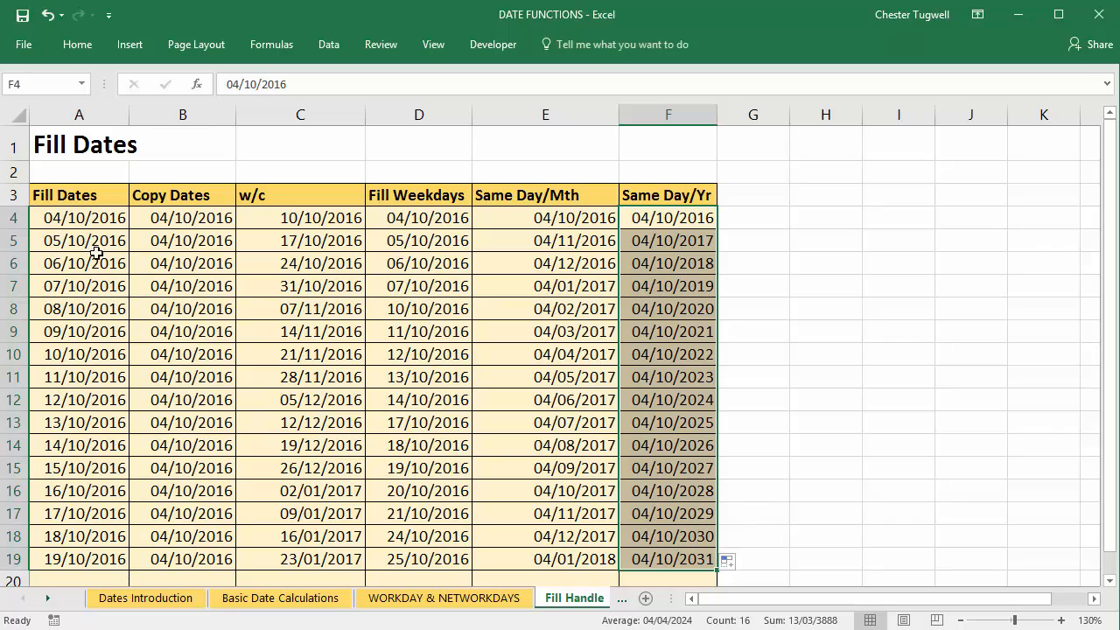
pyautogui.moveTo(198, 303)
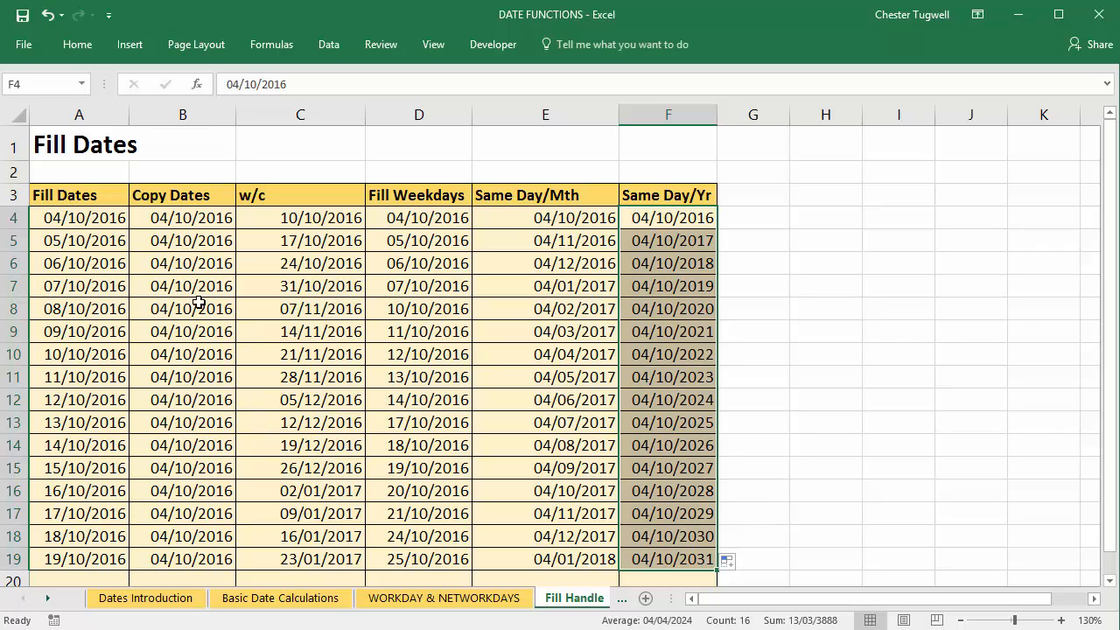
pyautogui.moveTo(432, 263)
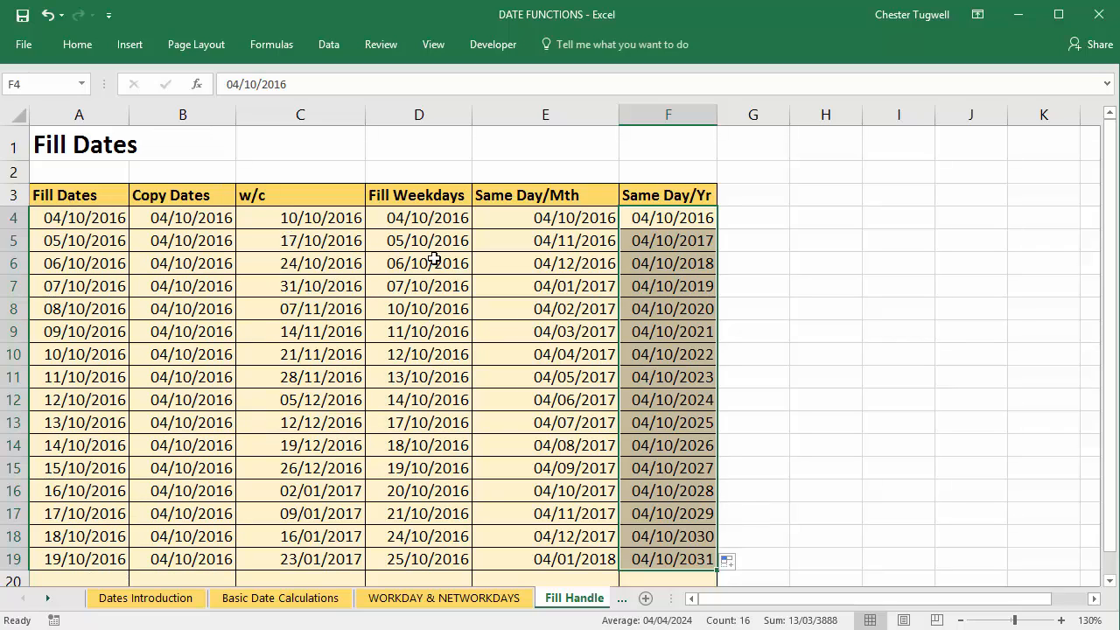
pyautogui.moveTo(686, 221)
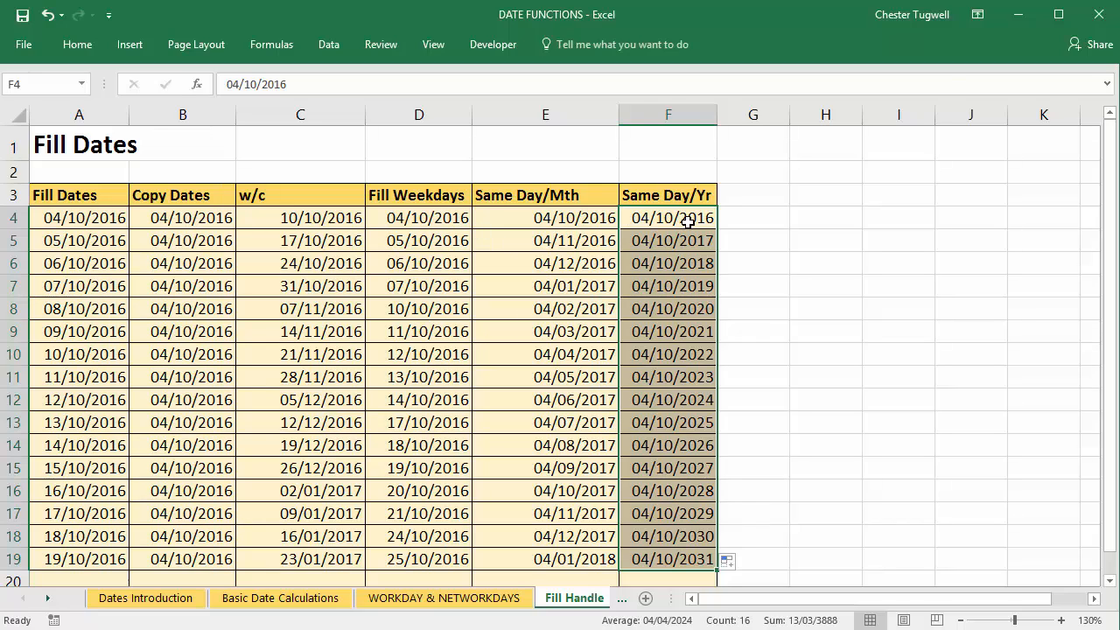